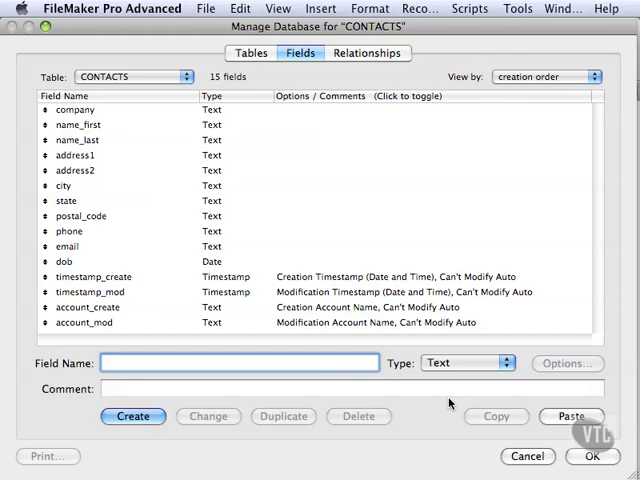
pyautogui.moveTo(165, 228)
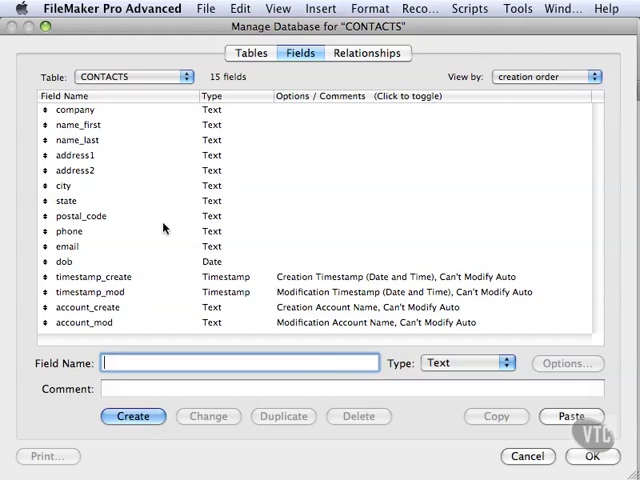
# Change address2 from Text to Date and accept the conversion warning.
pyautogui.click(75, 170)
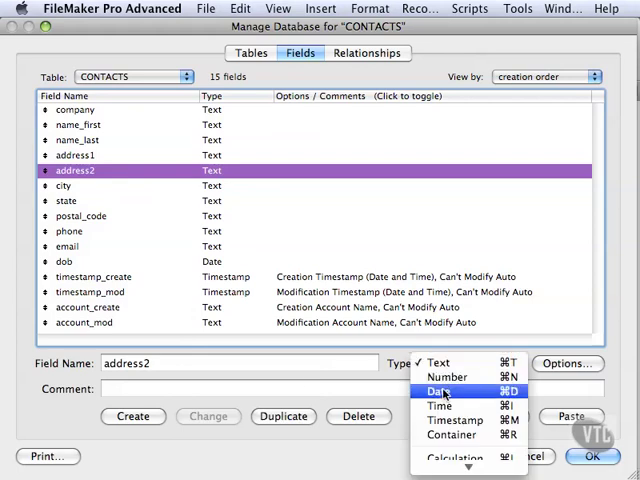
pyautogui.click(440, 390)
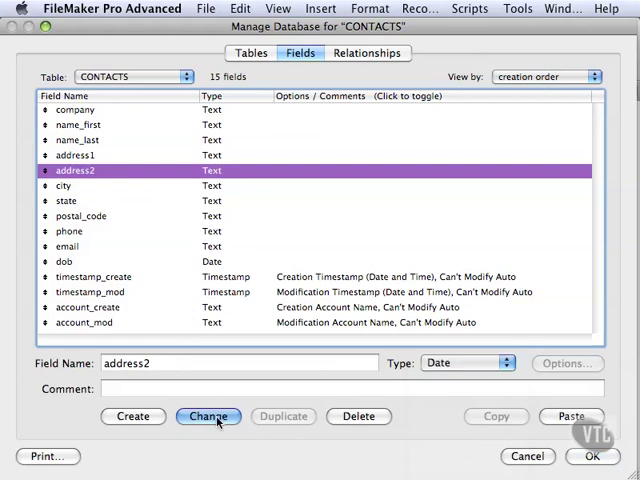
pyautogui.click(208, 416)
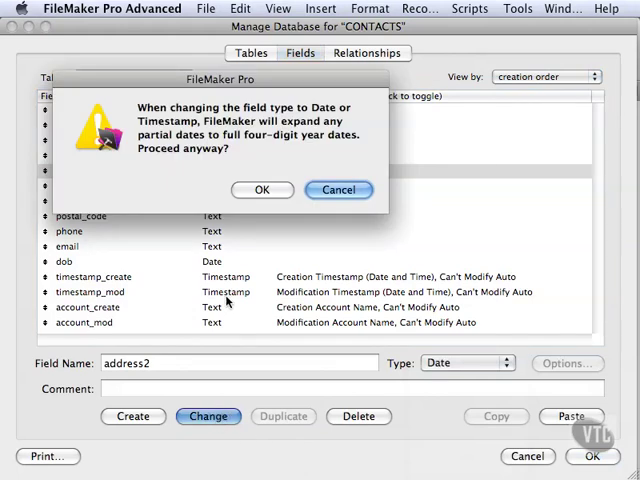
pyautogui.moveTo(229, 303)
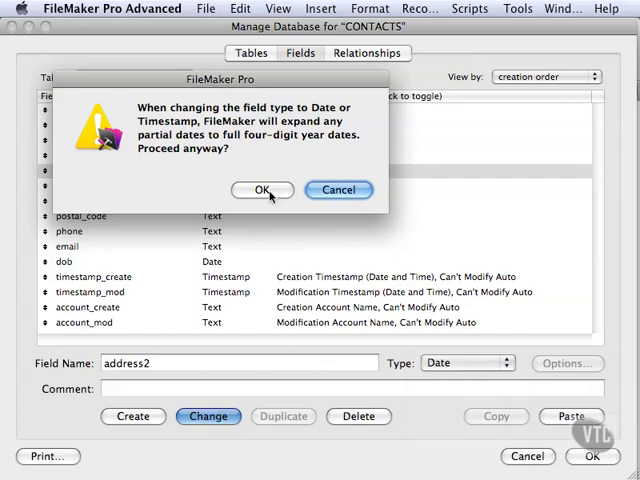
pyautogui.click(262, 190)
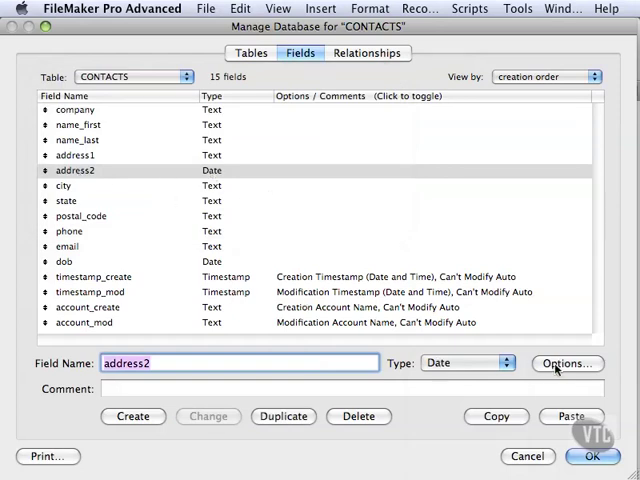
# Set address2 to auto-enter the record's Creation Date in its field options.
pyautogui.click(567, 363)
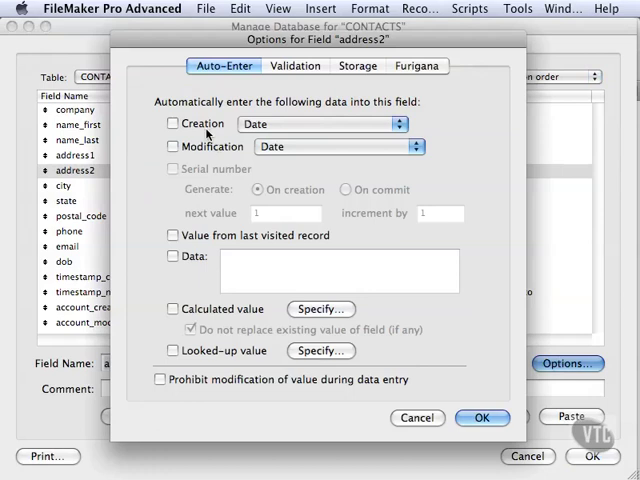
pyautogui.click(172, 123)
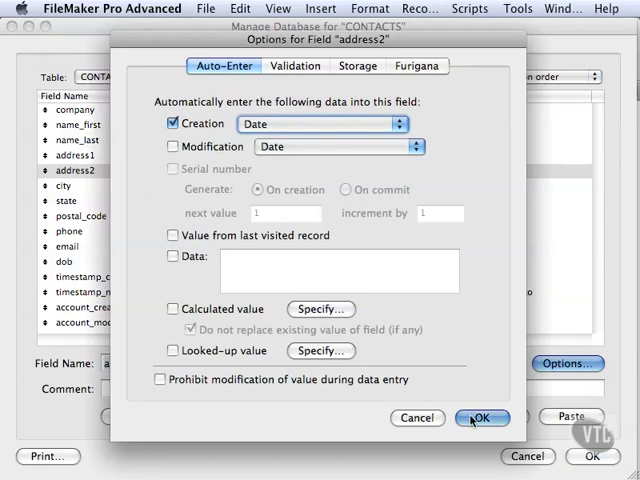
pyautogui.click(481, 418)
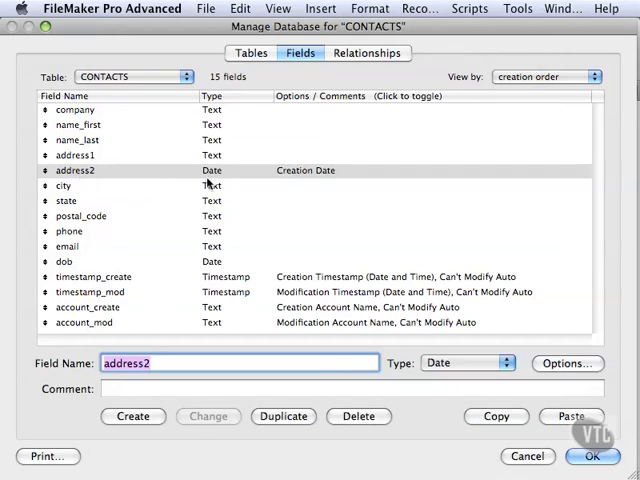
pyautogui.moveTo(424, 372)
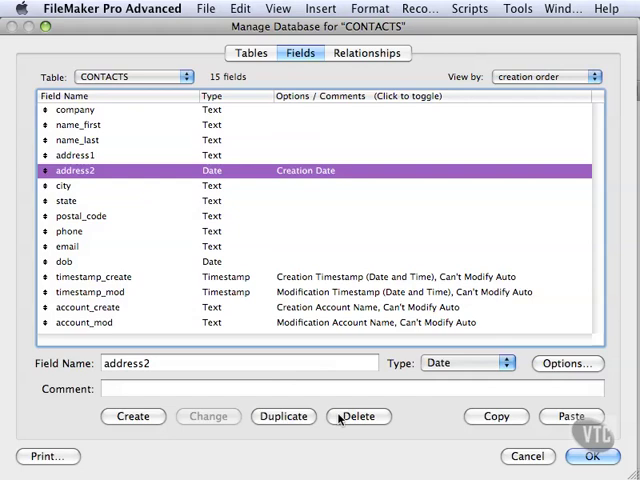
# Permanently delete address2 and its data, leaving 14 CONTACTS fields.
pyautogui.click(358, 416)
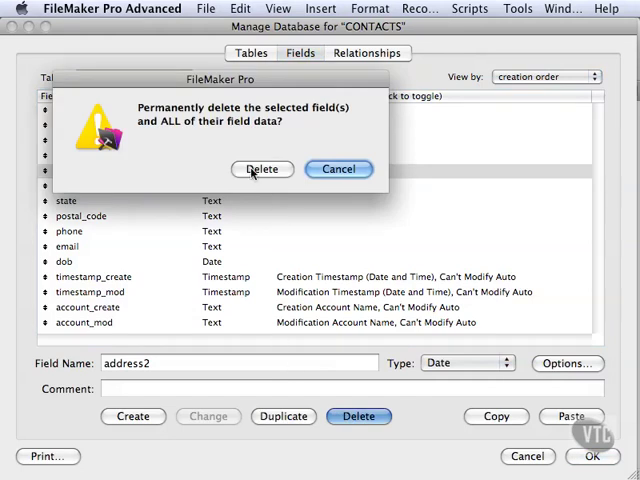
pyautogui.click(262, 169)
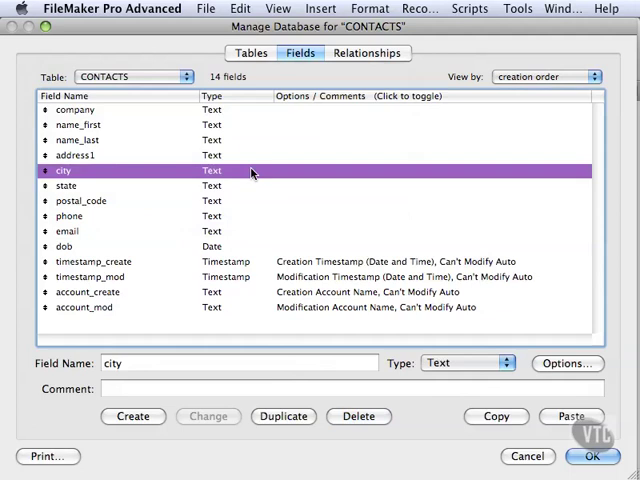
pyautogui.moveTo(140, 285)
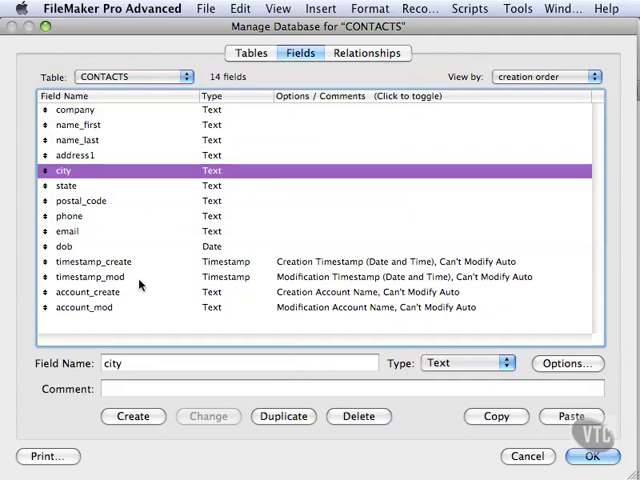
# Duplicate timestamp_create and rename the copy timestamp_mod1.
pyautogui.click(94, 261)
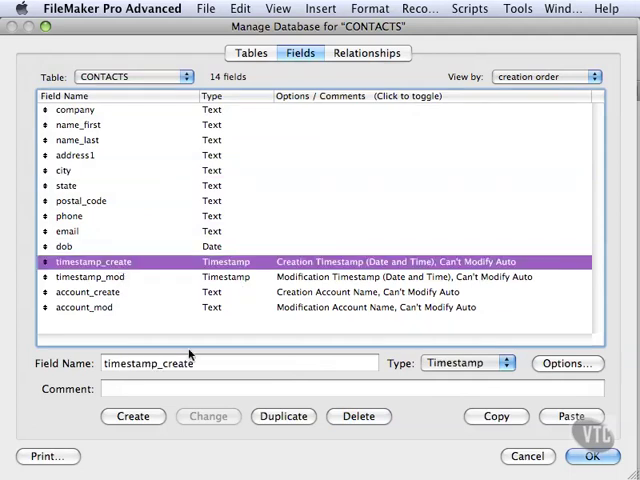
pyautogui.click(283, 416)
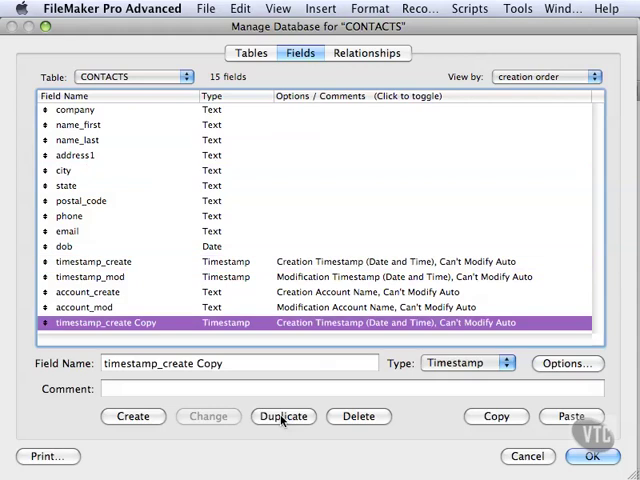
pyautogui.moveTo(188, 322)
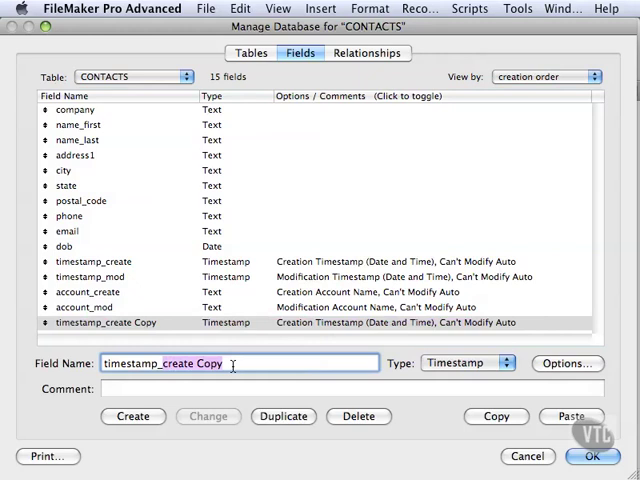
pyautogui.write('timestamp_mod1')
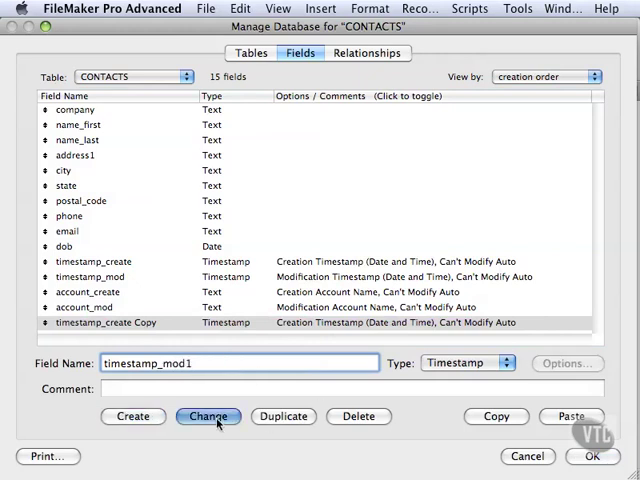
pyautogui.click(208, 416)
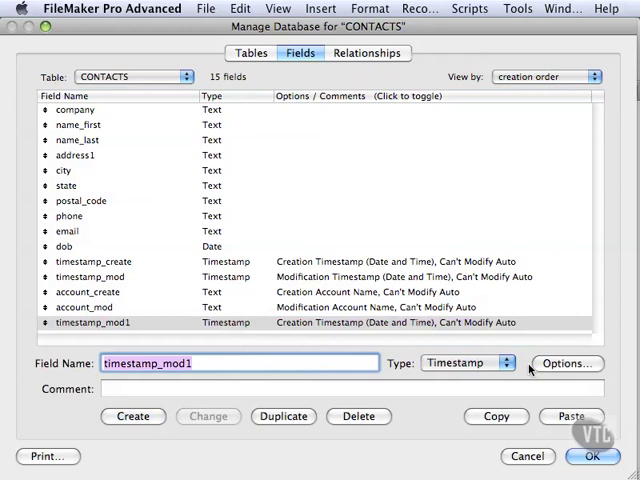
# Make timestamp_mod1 auto-enter the Modification timestamp instead of Creation.
pyautogui.click(567, 363)
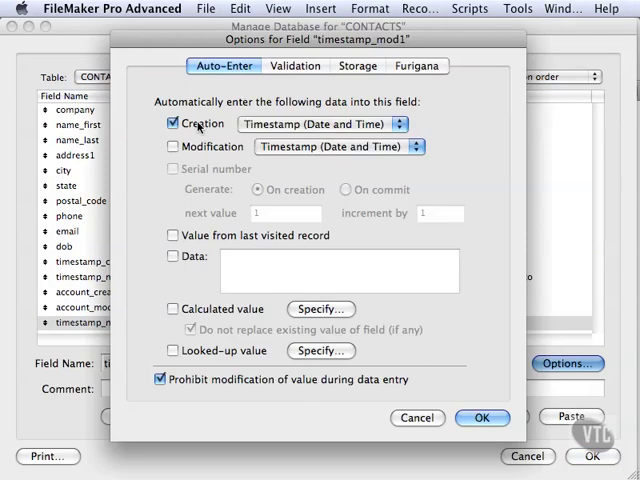
pyautogui.click(172, 146)
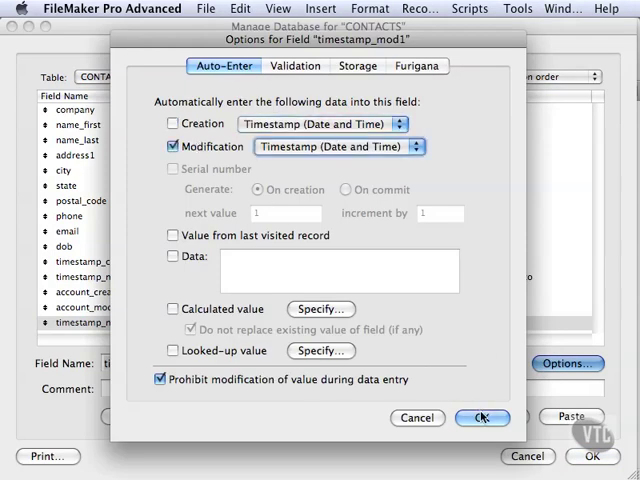
pyautogui.click(481, 418)
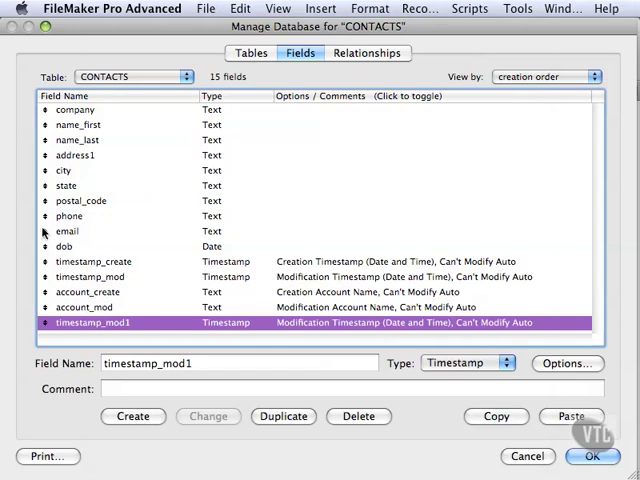
# Move email after city, then list fields by creation order and by name.
pyautogui.click(67, 231)
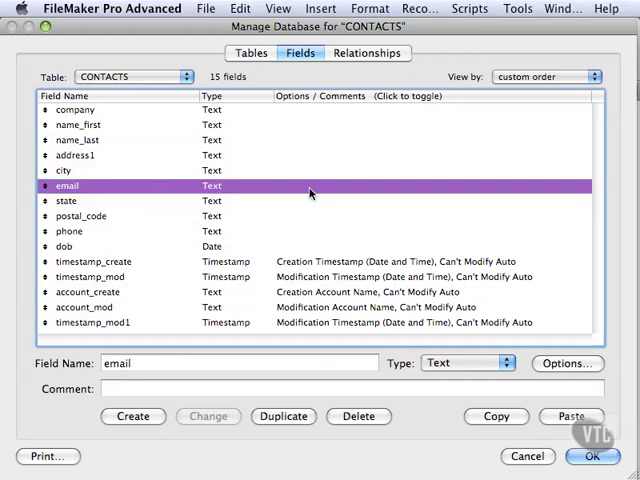
pyautogui.moveTo(508, 78)
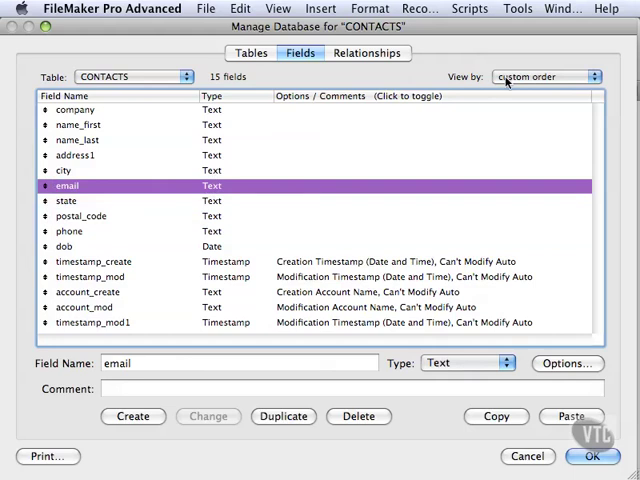
pyautogui.click(545, 76)
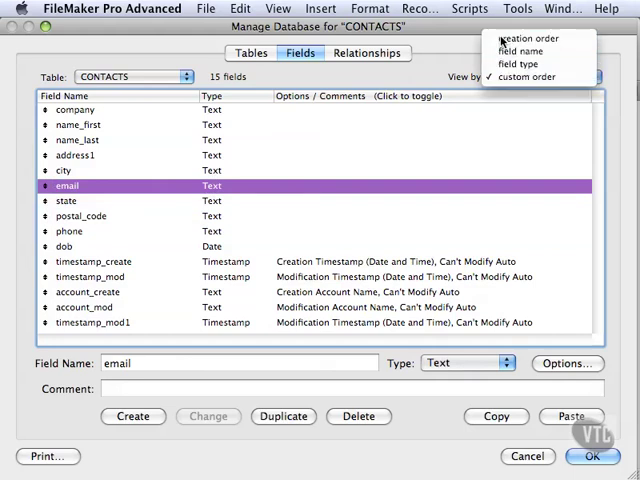
pyautogui.click(524, 38)
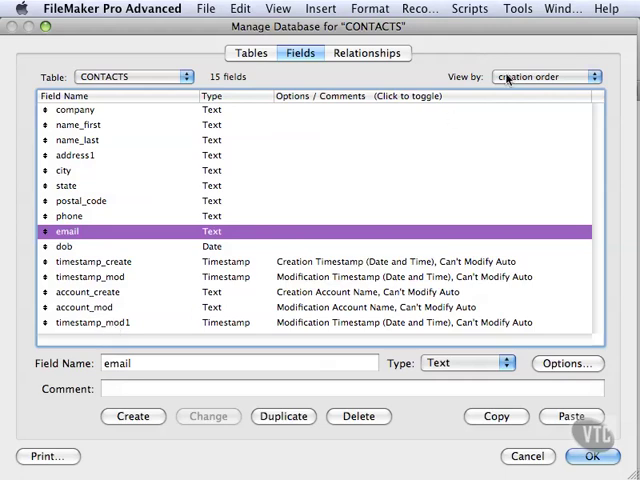
pyautogui.click(545, 76)
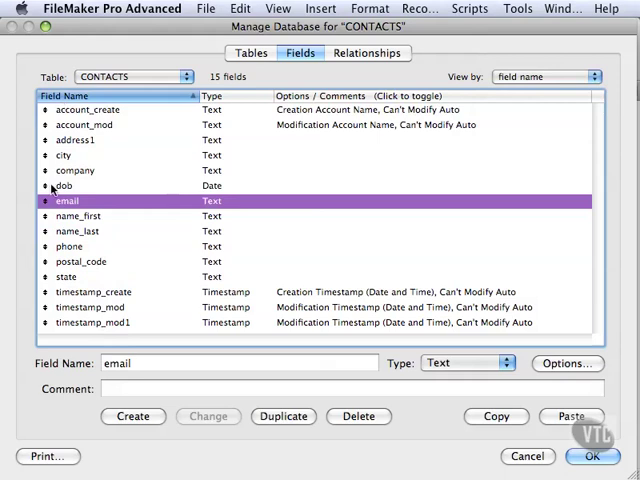
# List fields by type, then custom order with timestamp_mod1 after timestamp_mod.
pyautogui.click(546, 76)
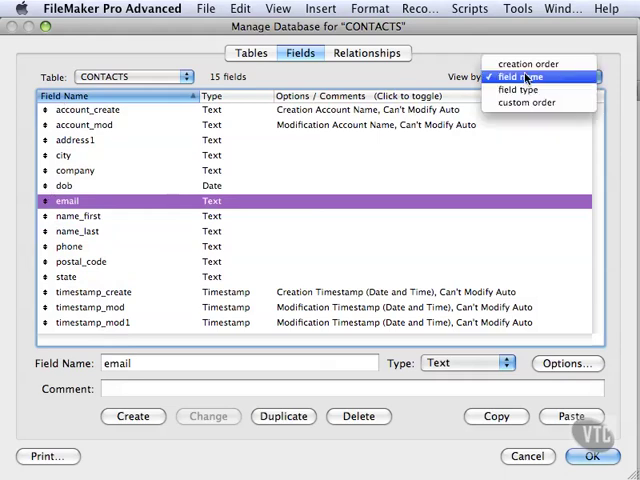
pyautogui.click(516, 90)
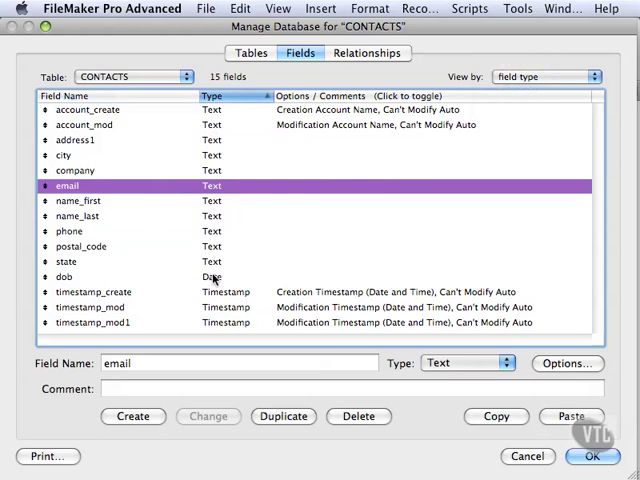
pyautogui.click(545, 76)
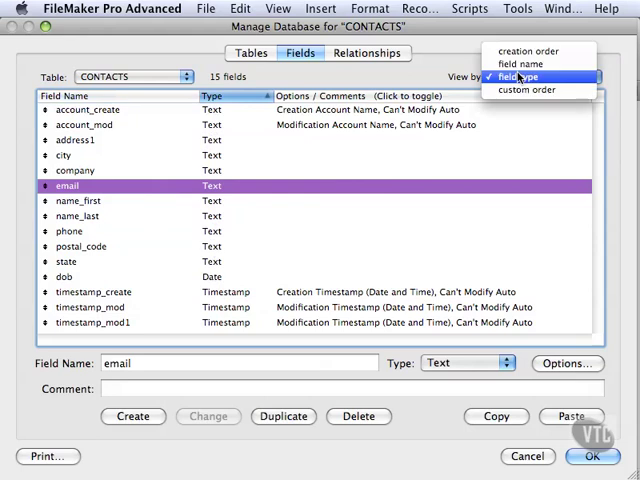
pyautogui.click(527, 90)
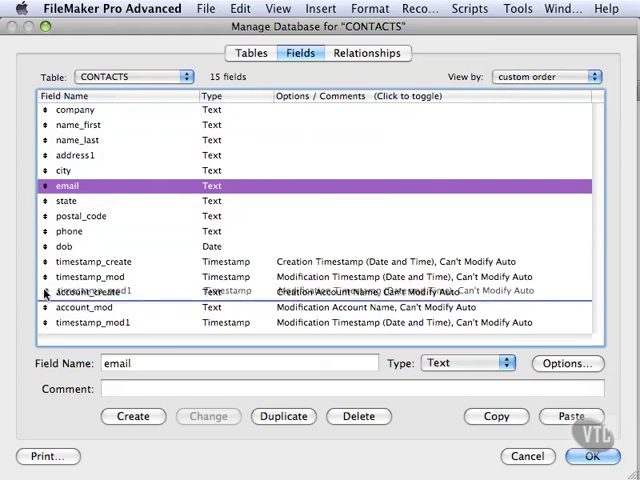
pyautogui.click(543, 77)
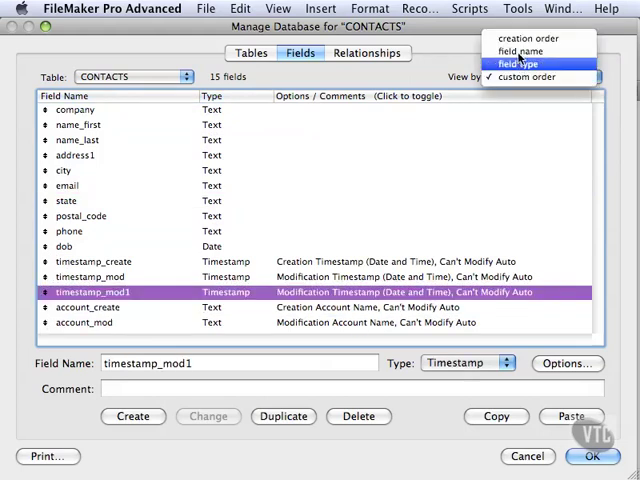
pyautogui.click(527, 77)
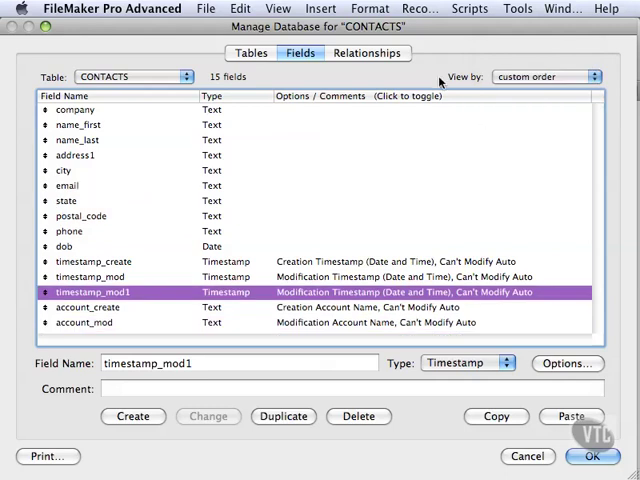
pyautogui.moveTo(483, 61)
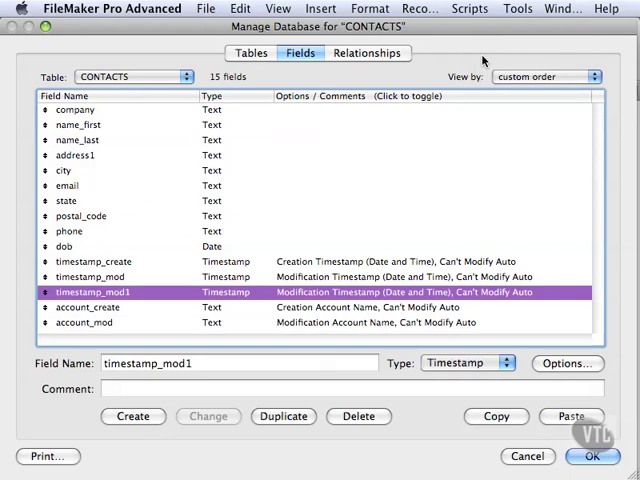
# List CONTACTS fields alphabetically by name and select name_first.
pyautogui.click(547, 76)
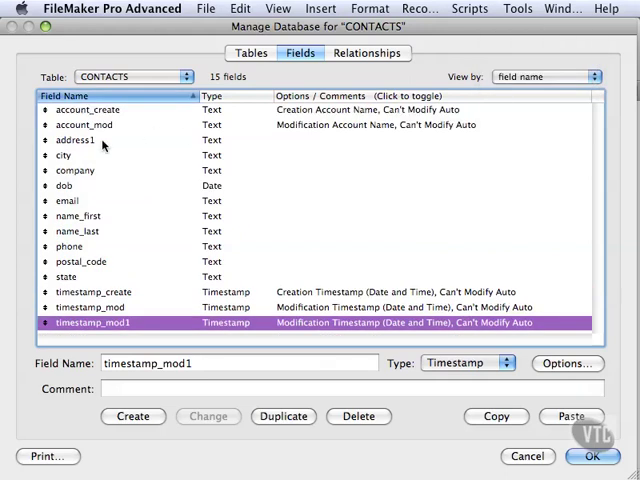
pyautogui.click(84, 124)
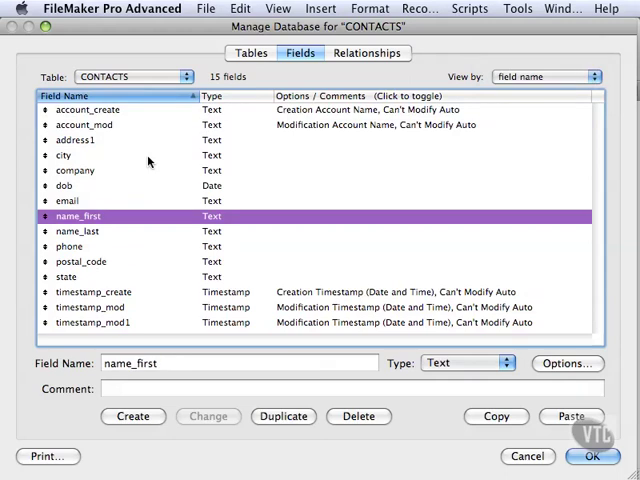
pyautogui.moveTo(163, 155)
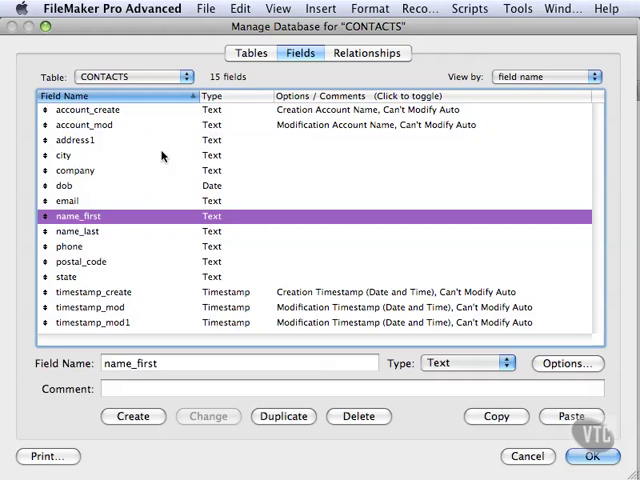
pyautogui.moveTo(578, 90)
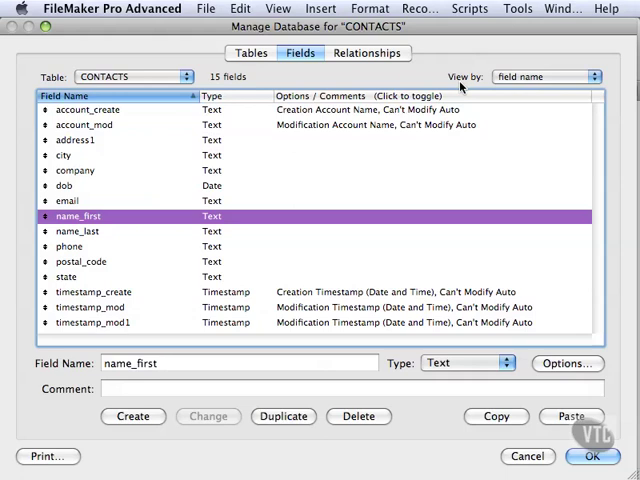
pyautogui.moveTo(460, 88)
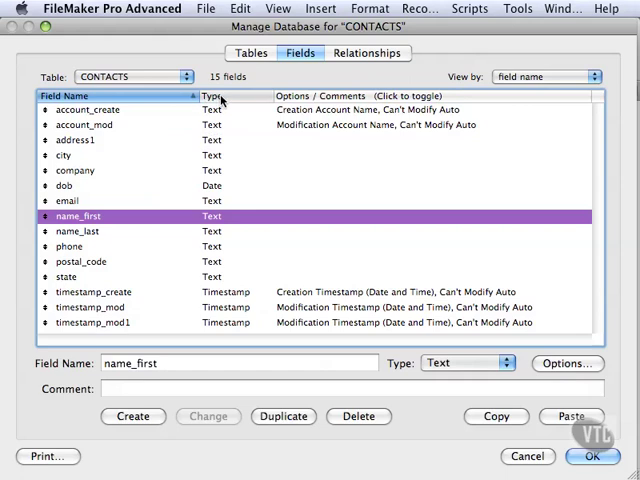
# Sort the Field Name column into reverse alphabetical order.
pyautogui.click(65, 95)
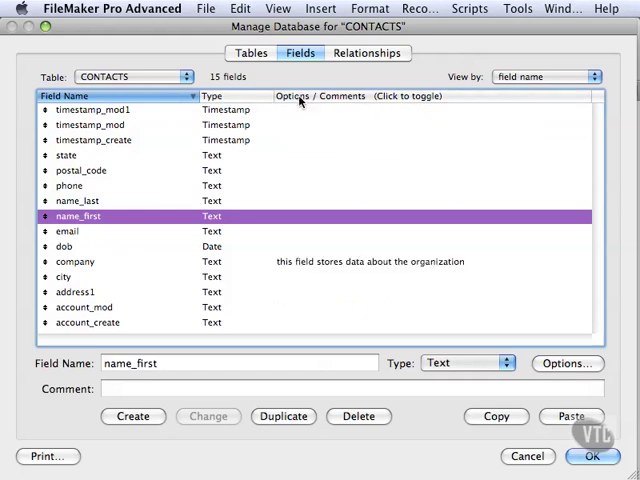
pyautogui.moveTo(298, 268)
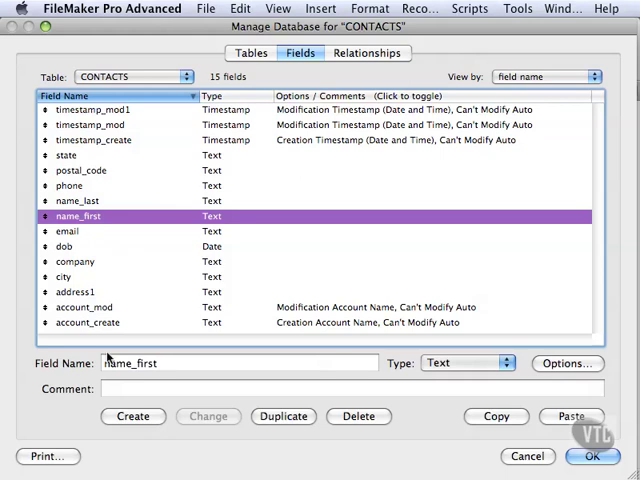
pyautogui.moveTo(60, 463)
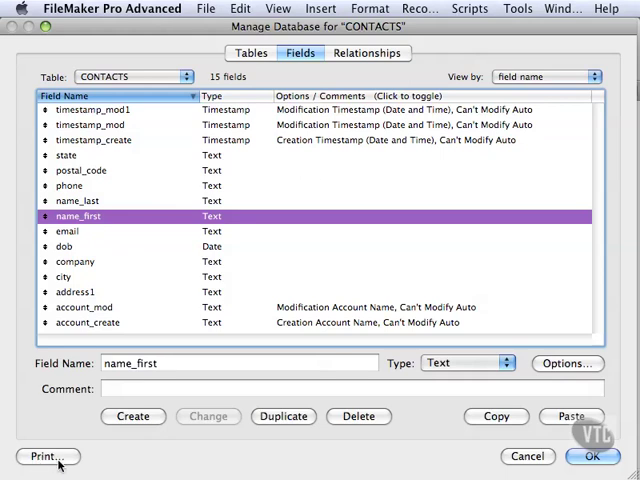
pyautogui.moveTo(112, 358)
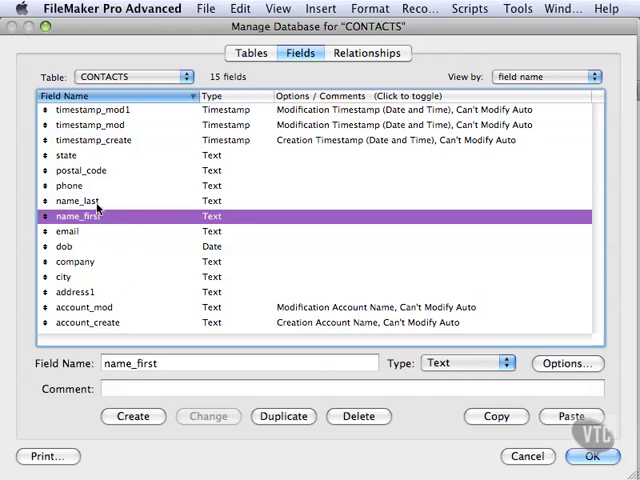
pyautogui.click(75, 201)
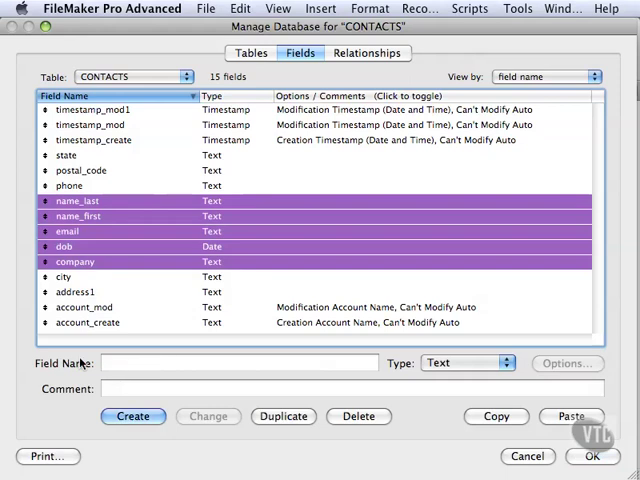
pyautogui.moveTo(86, 187)
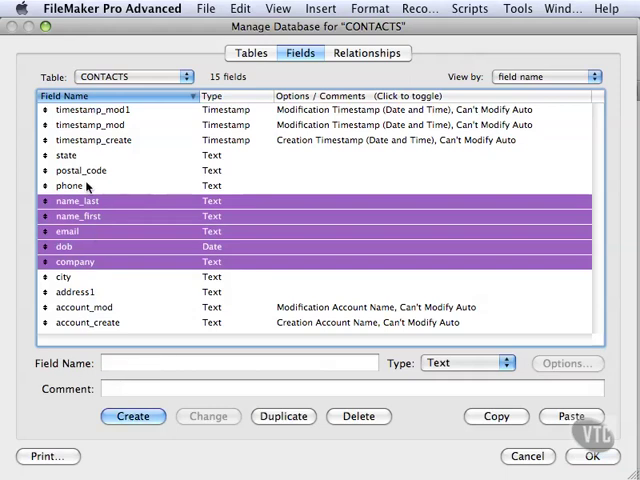
pyautogui.click(80, 170)
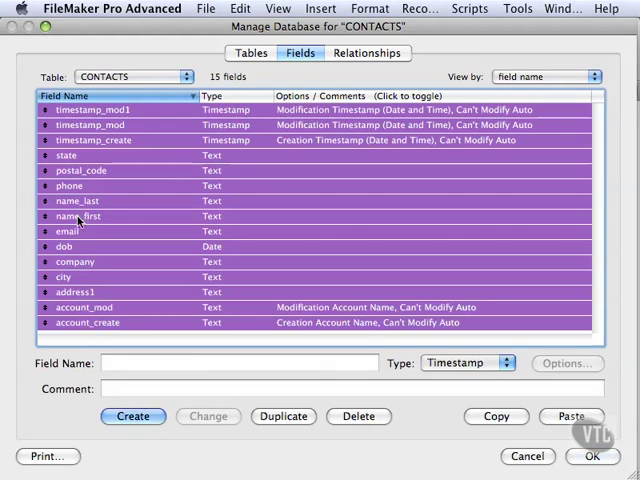
pyautogui.click(80, 216)
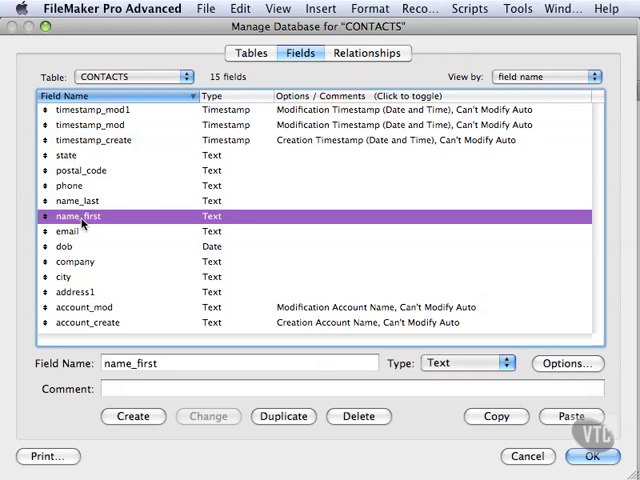
pyautogui.moveTo(85, 240)
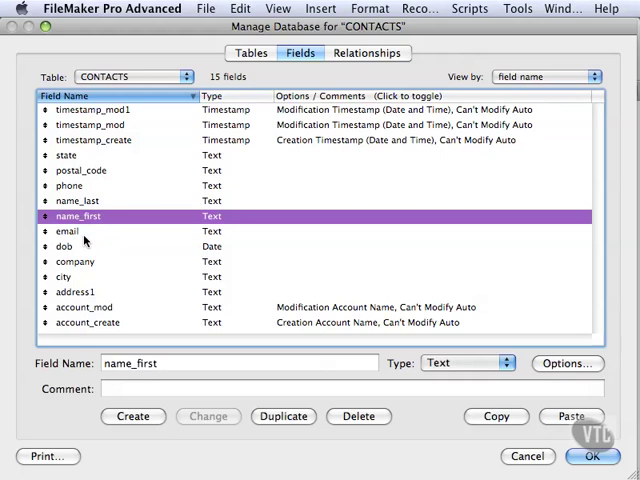
pyautogui.click(133, 76)
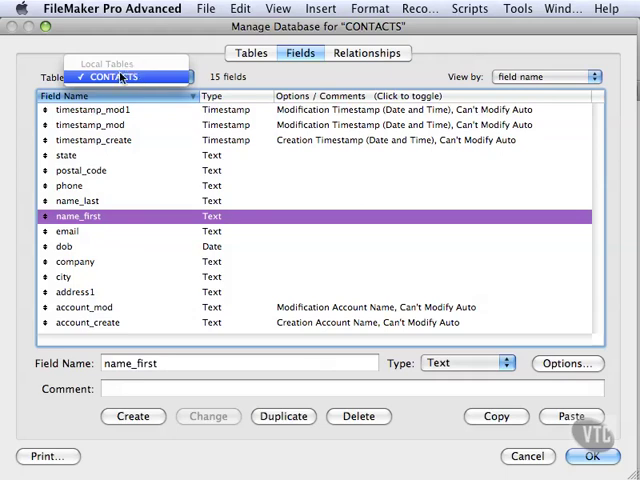
pyautogui.click(113, 77)
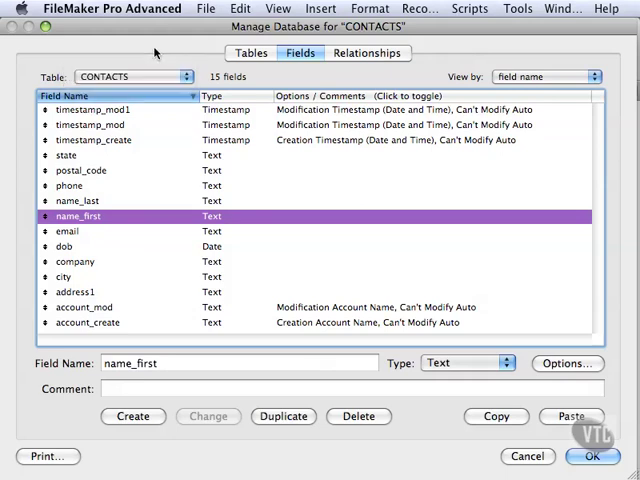